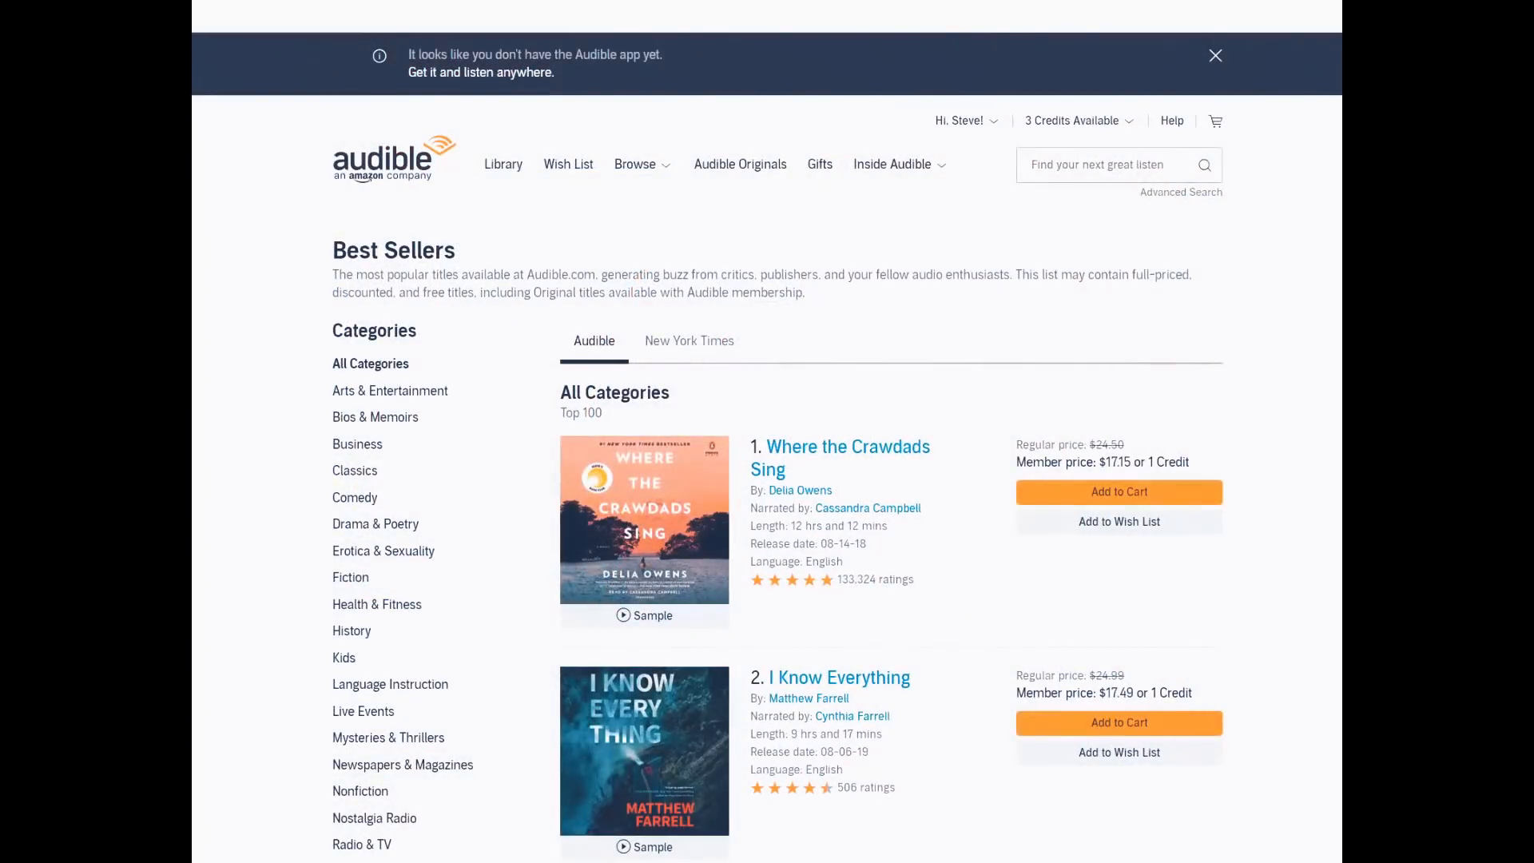
pyautogui.scroll(-3)
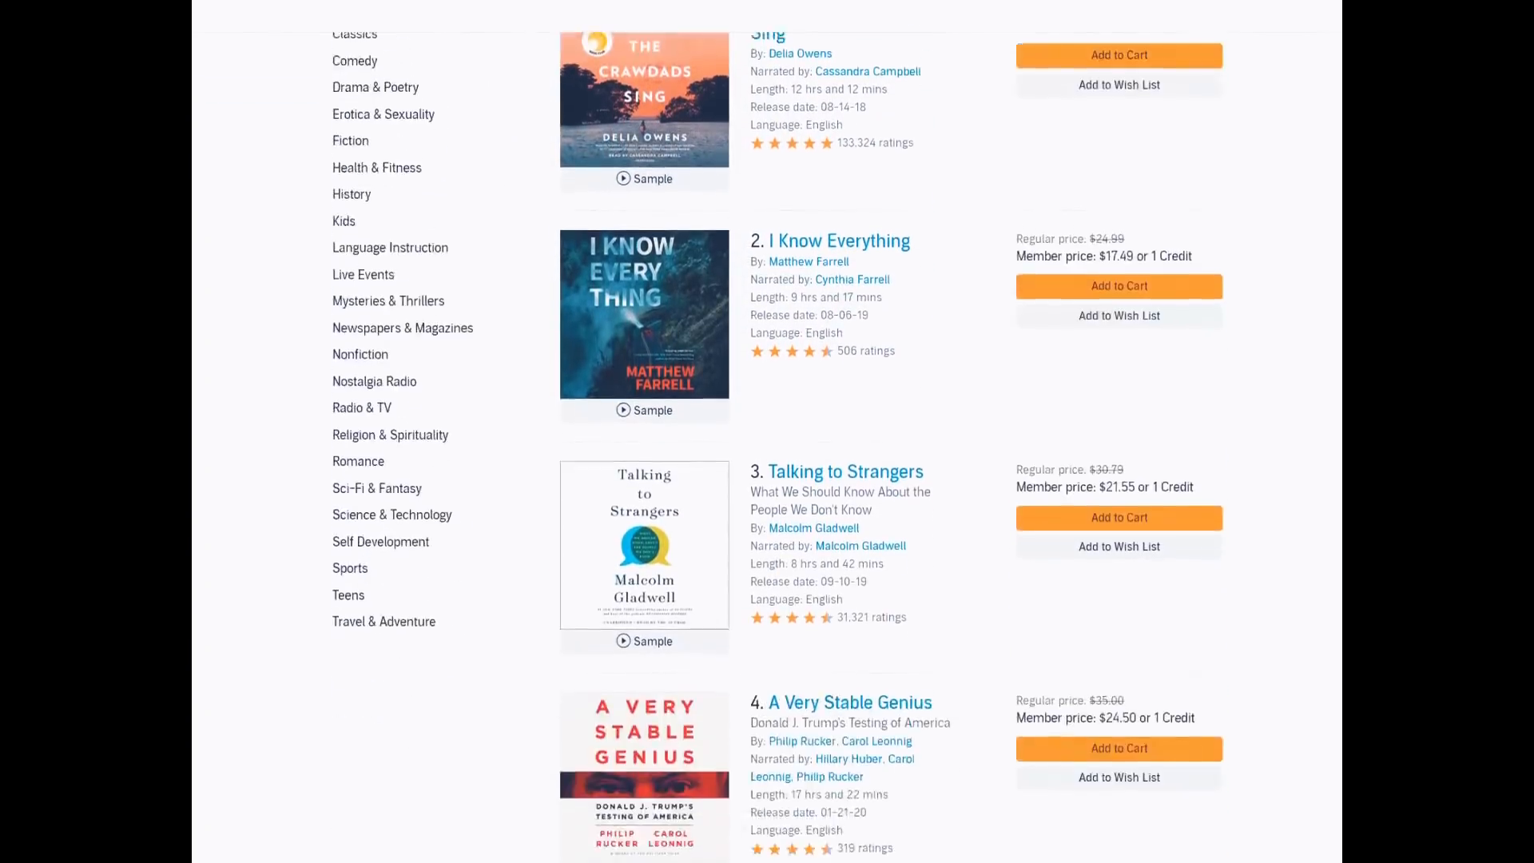